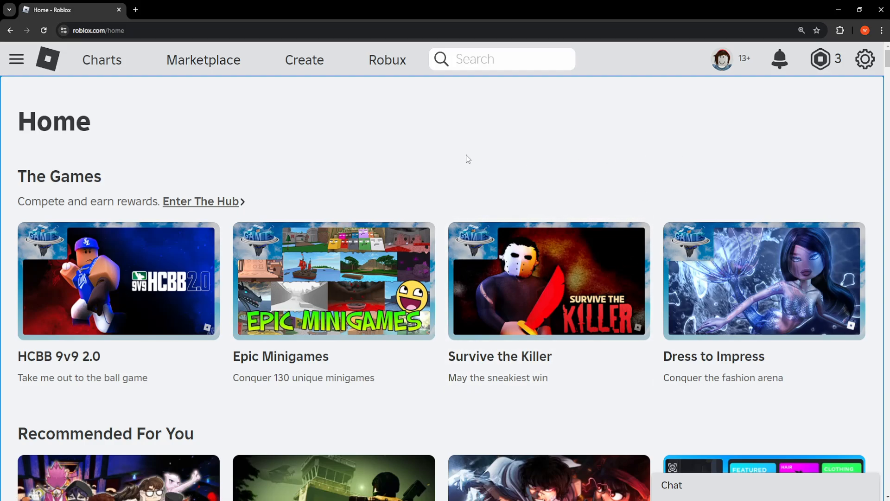
# Go to the Creator Hub from the Roblox top bar and enter the Creator Store.
pyautogui.scroll(-3)
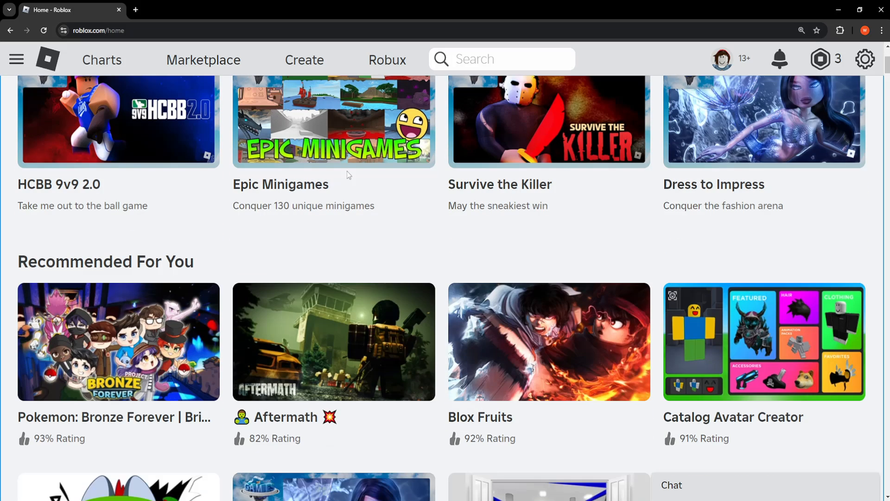
pyautogui.scroll(3)
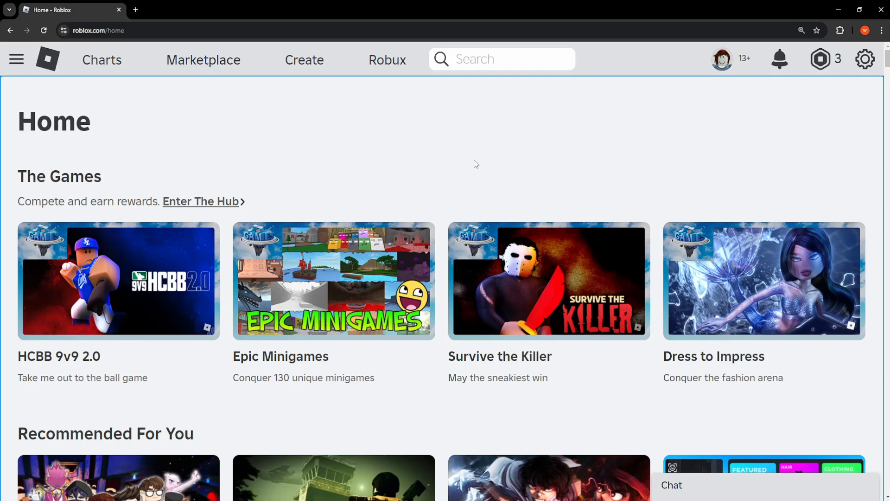
pyautogui.moveTo(729, 117)
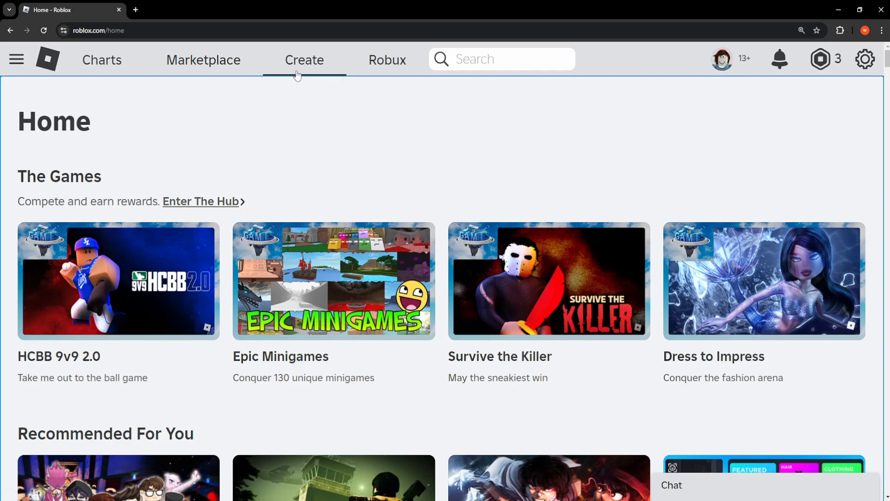
pyautogui.click(304, 59)
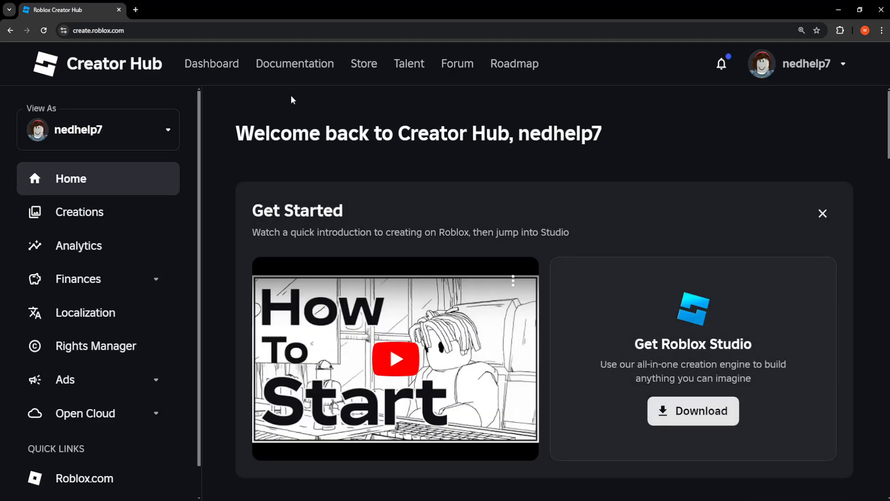
pyautogui.moveTo(363, 68)
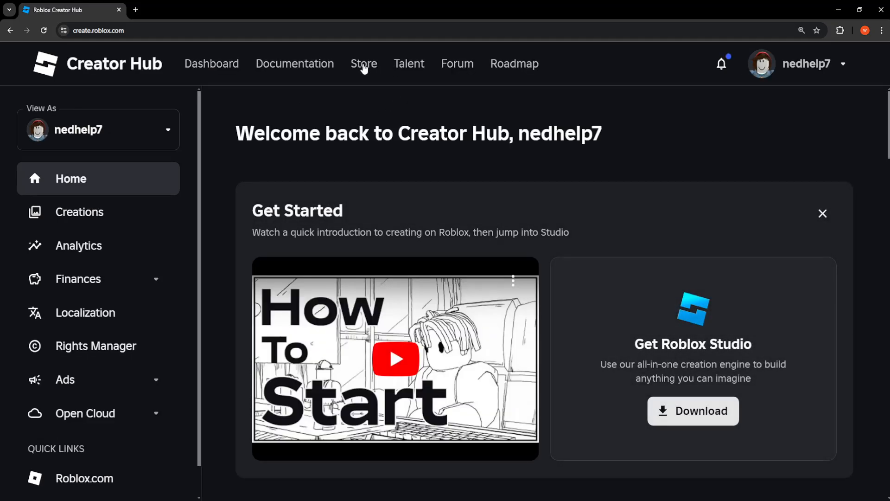
pyautogui.click(363, 64)
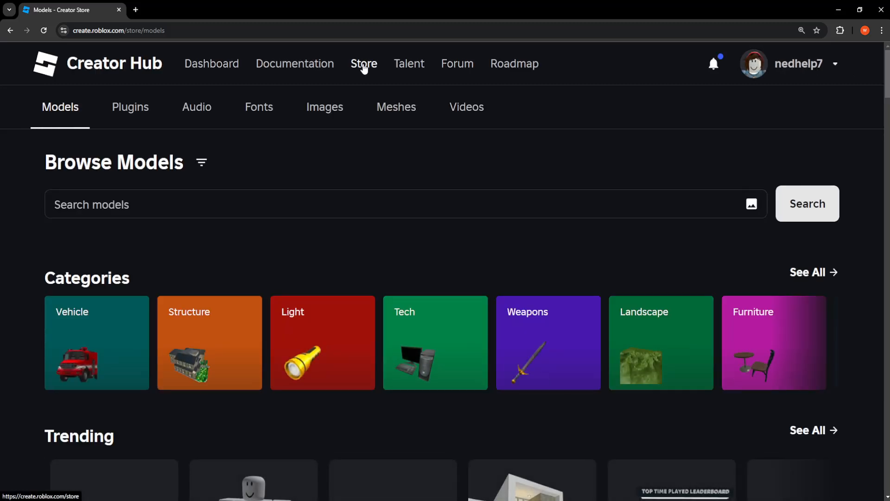
pyautogui.moveTo(324, 106)
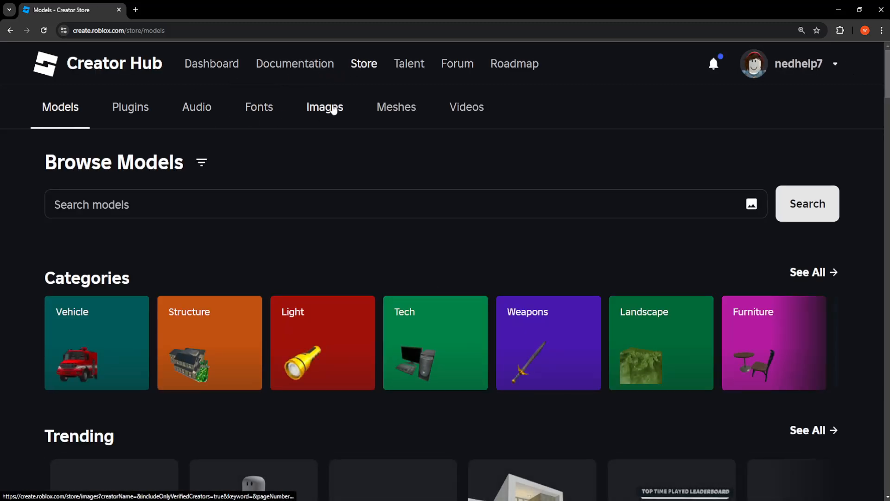
# Browse the store's Images category and open the Amazon Box Meme decal.
pyautogui.click(324, 108)
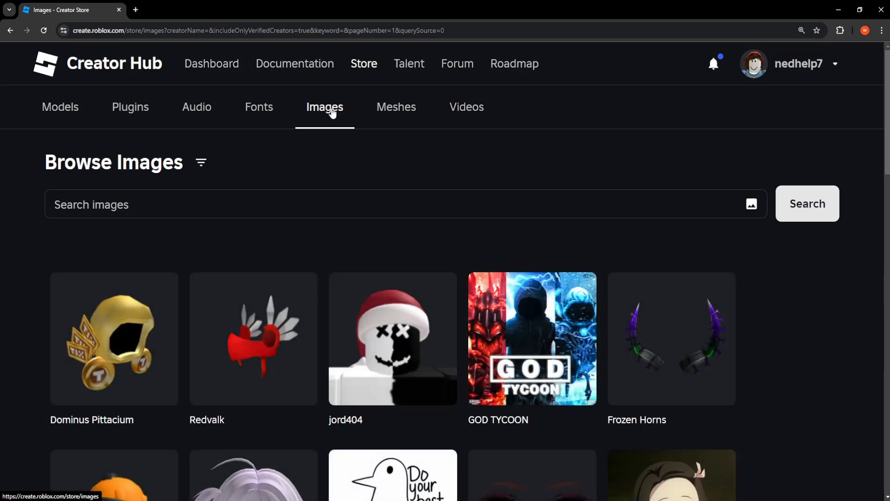
pyautogui.scroll(-3)
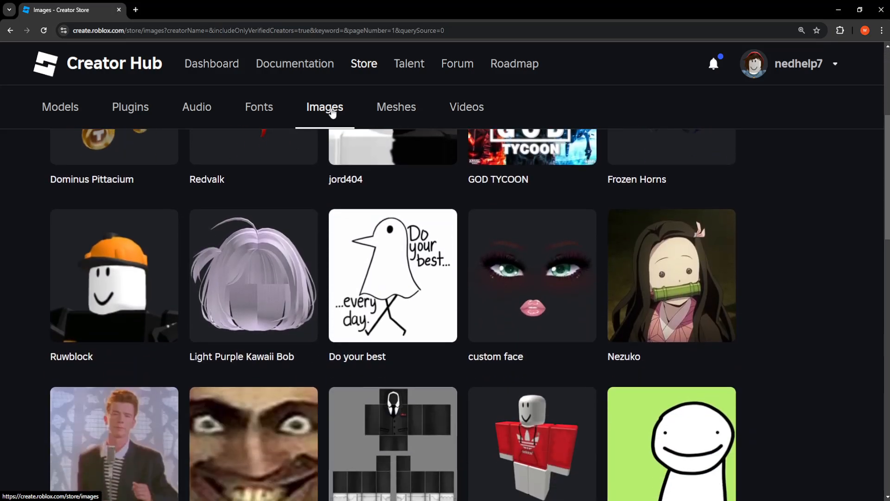
pyautogui.scroll(-3)
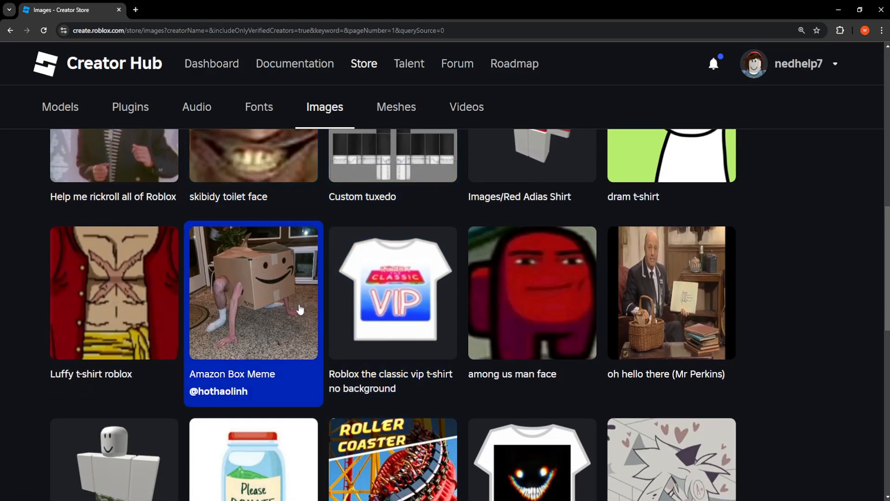
pyautogui.click(252, 292)
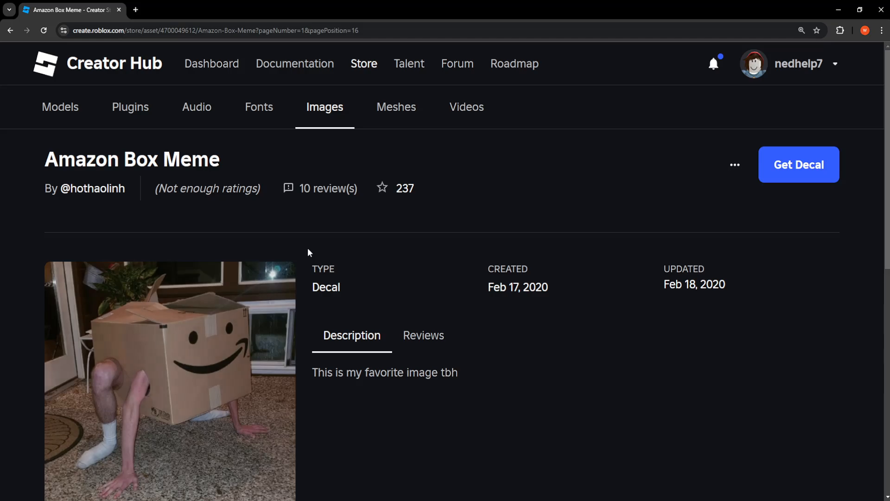
pyautogui.moveTo(200, 67)
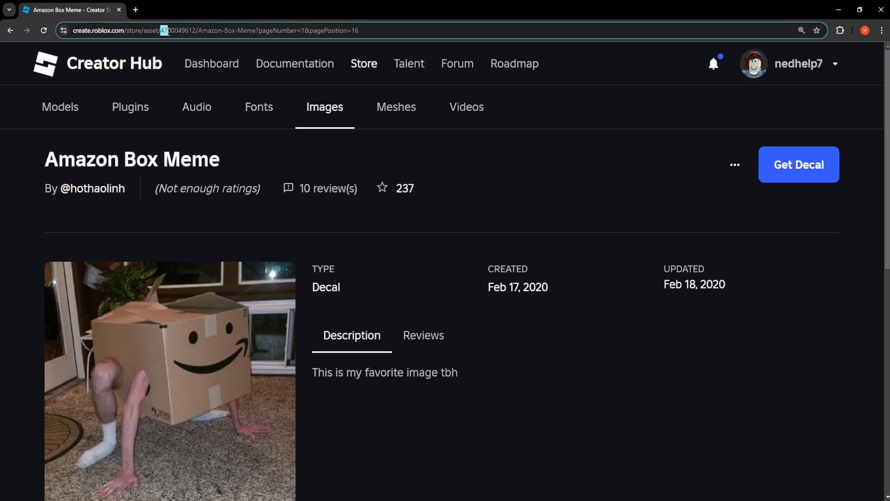
pyautogui.click(213, 30)
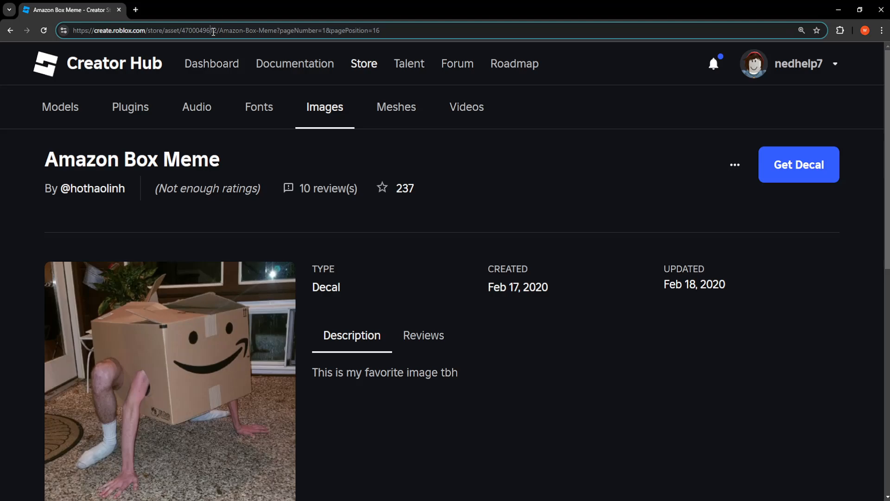
pyautogui.doubleClick(199, 31)
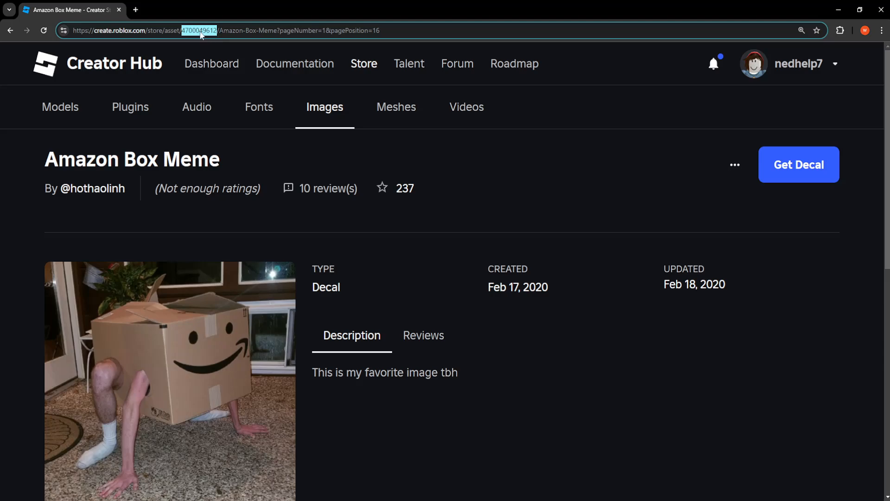
pyautogui.moveTo(352, 118)
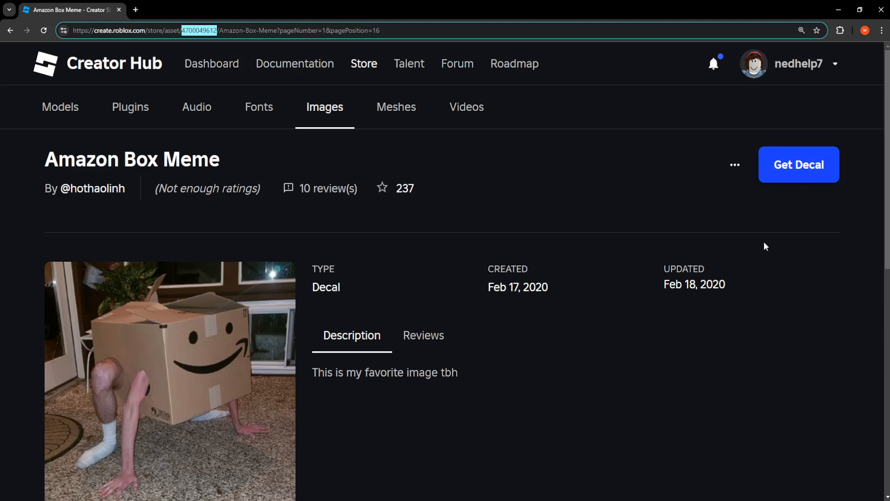
pyautogui.scroll(-3)
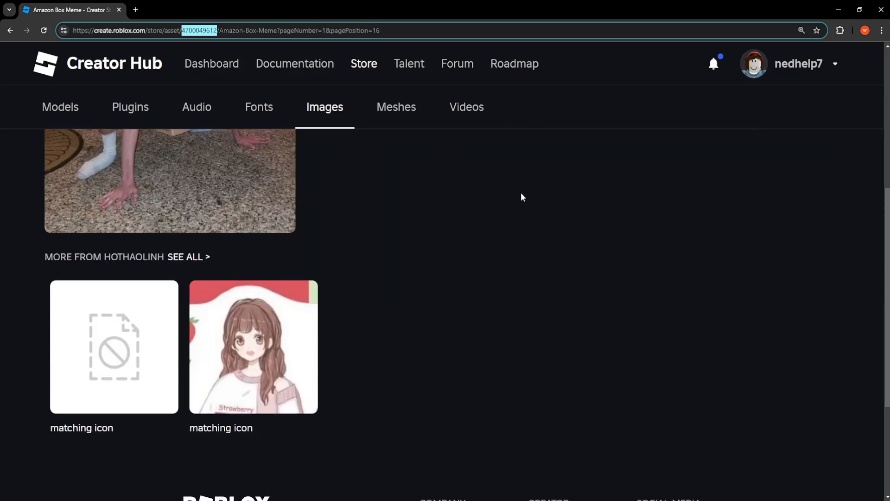